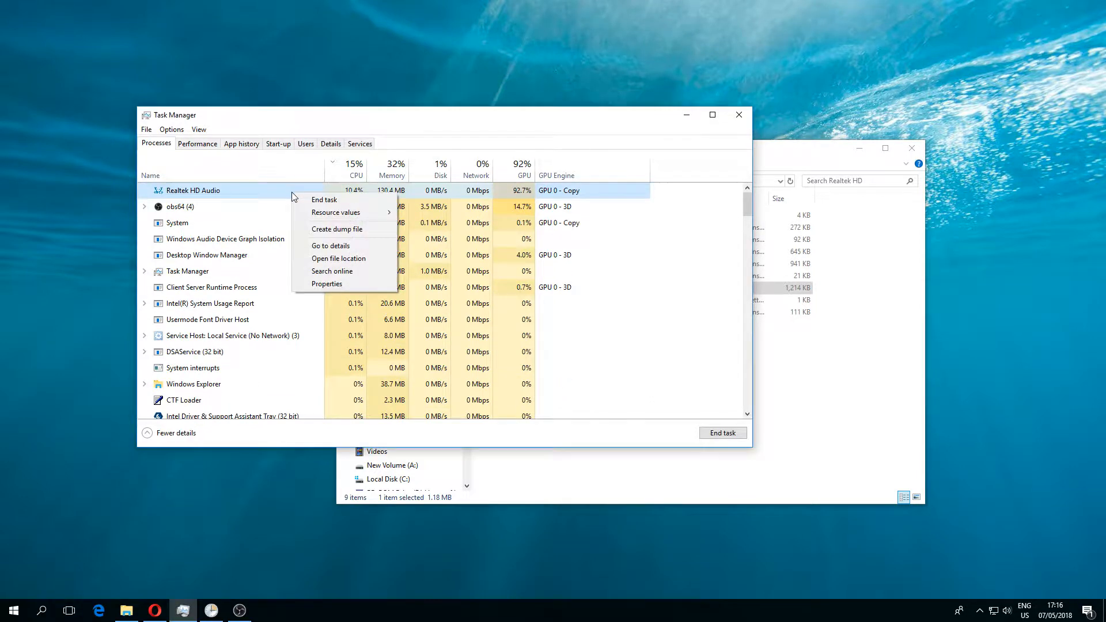
pyautogui.moveTo(335, 212)
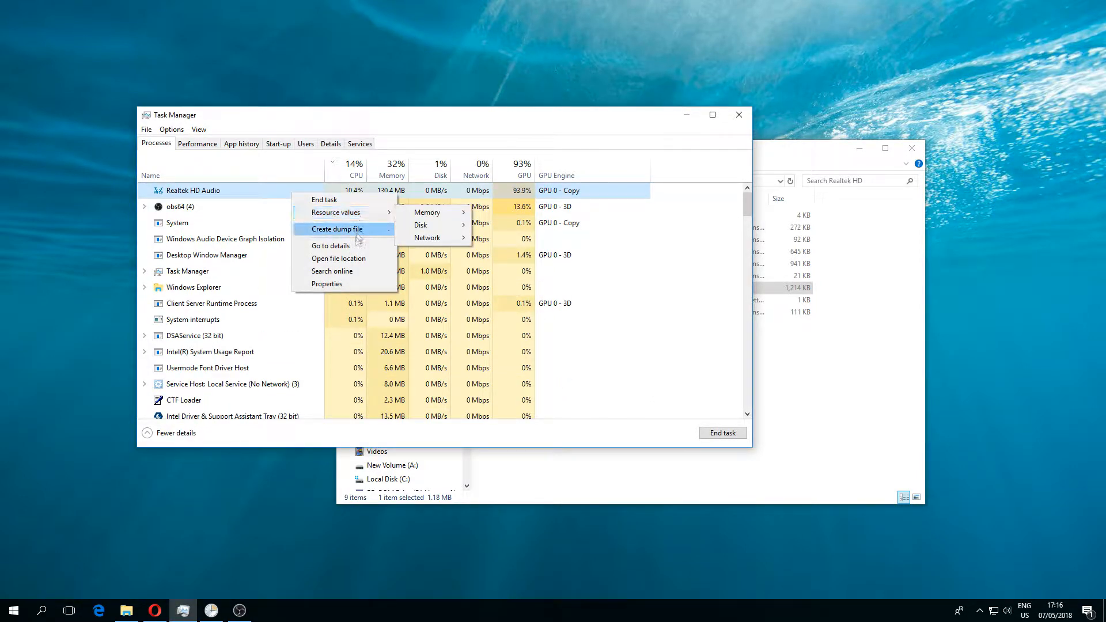
# - Locate rthdcpl.exe's file location and navigate up to the AppData Local folder containing CEF
pyautogui.click(330, 244)
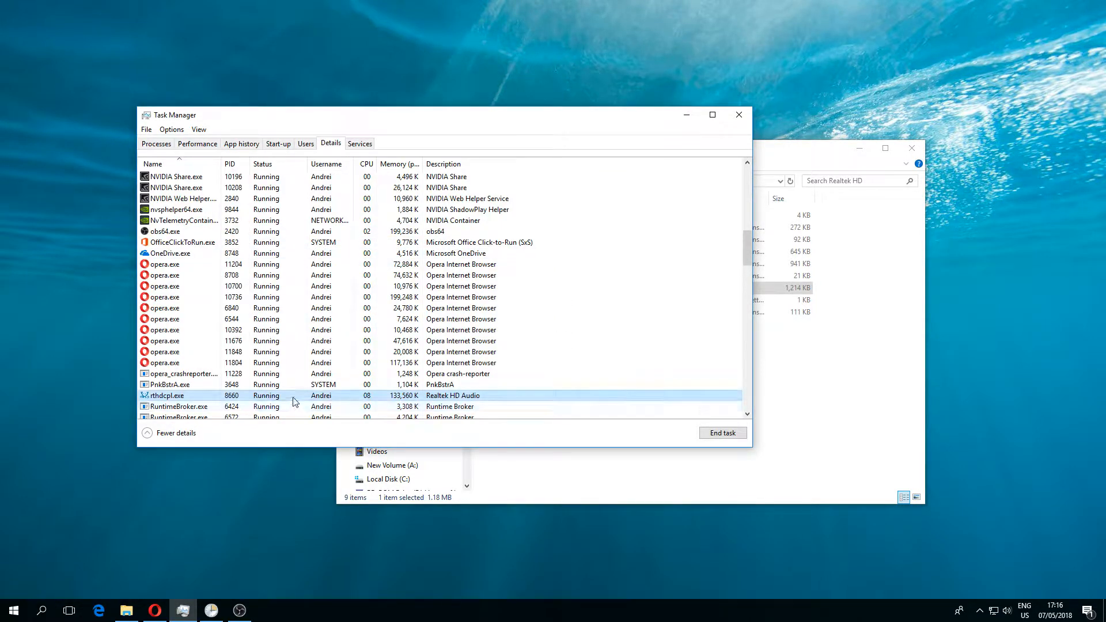
pyautogui.rightClick(166, 395)
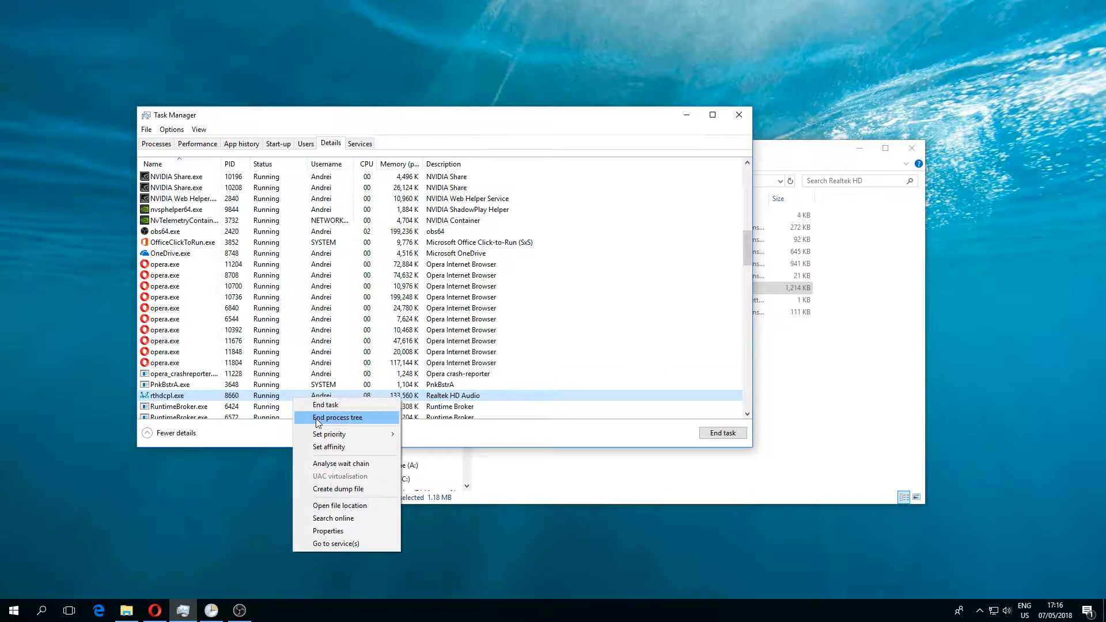
pyautogui.moveTo(347, 505)
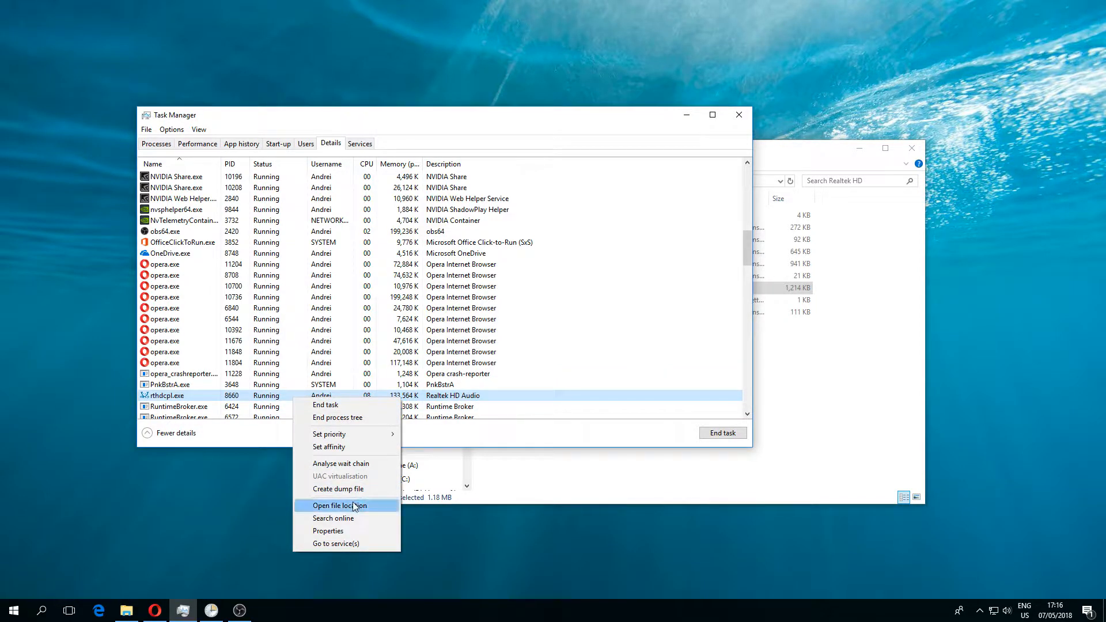
pyautogui.click(337, 506)
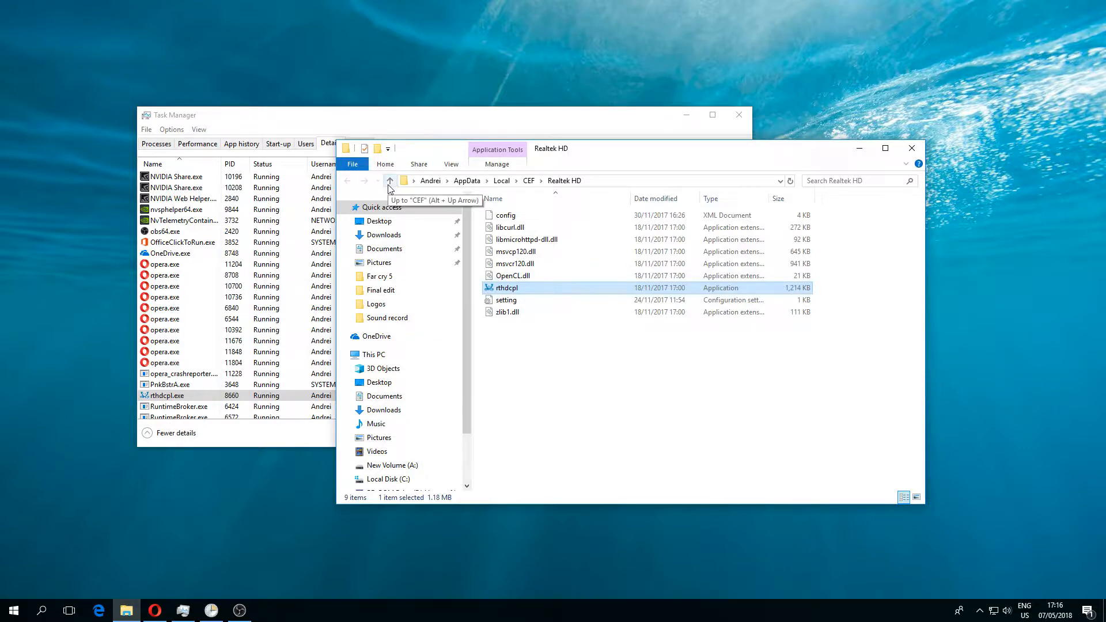
pyautogui.click(390, 181)
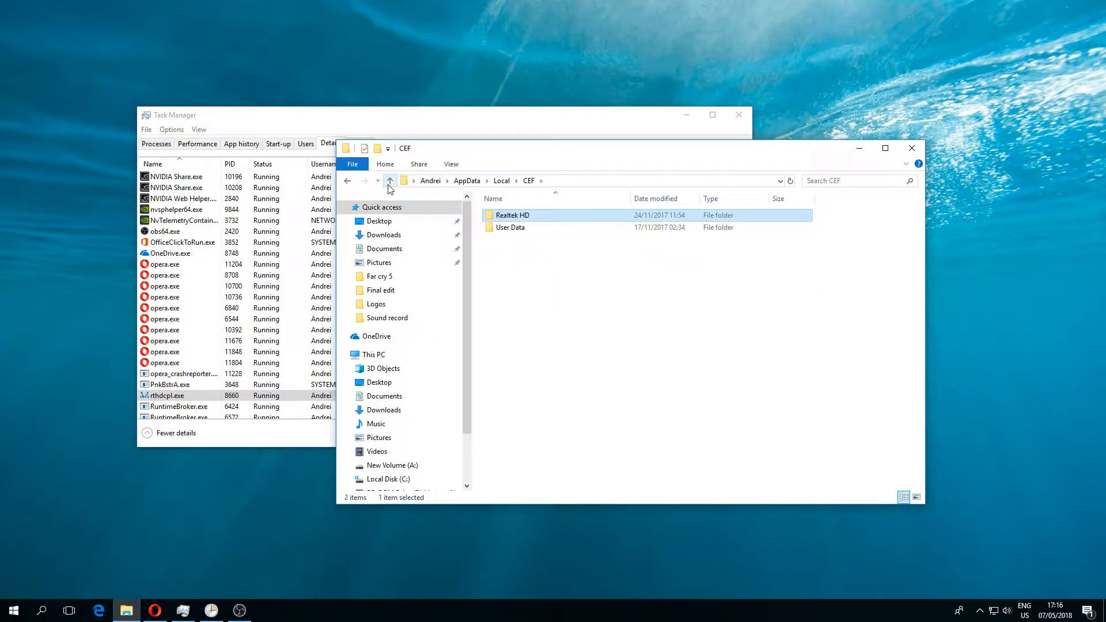
pyautogui.click(390, 181)
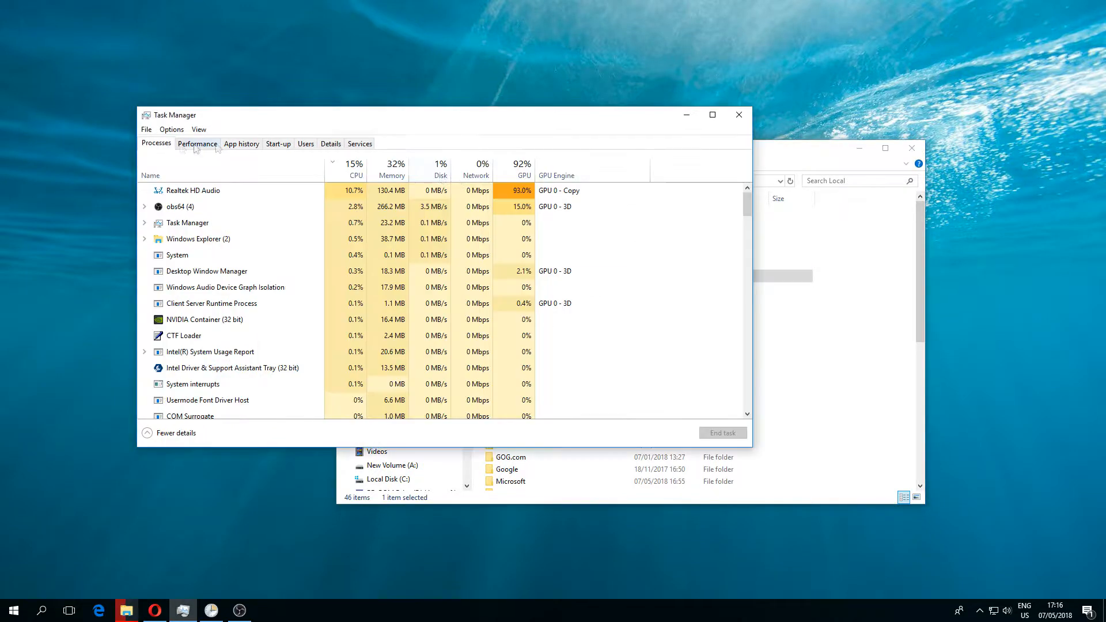
# - End the Realtek HD Audio process and retry deleting the CEF folder
pyautogui.click(190, 190)
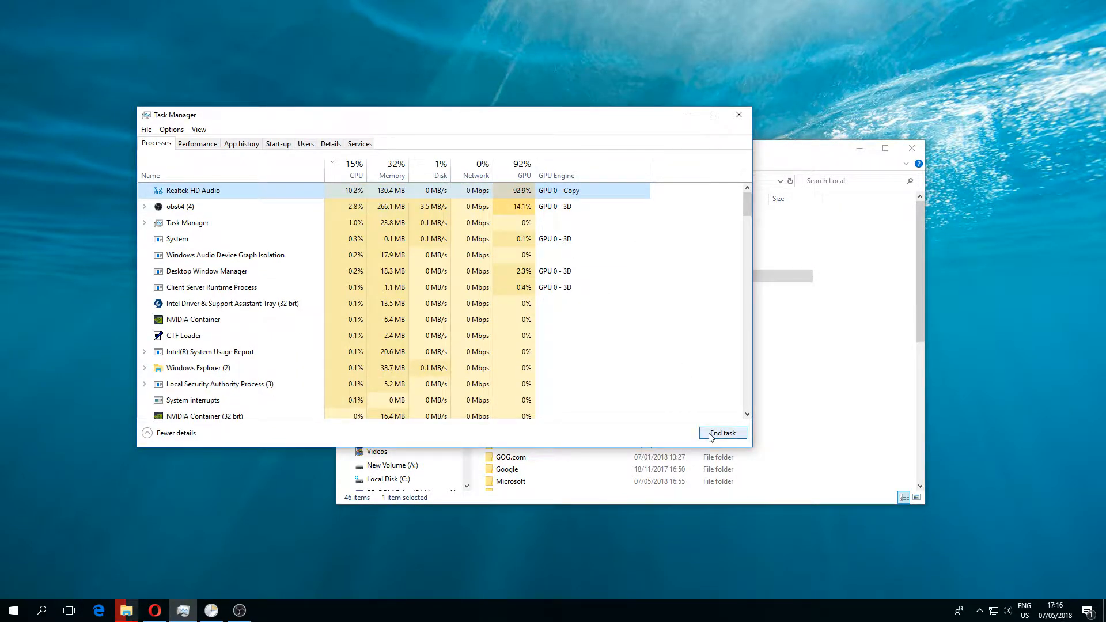
pyautogui.click(722, 432)
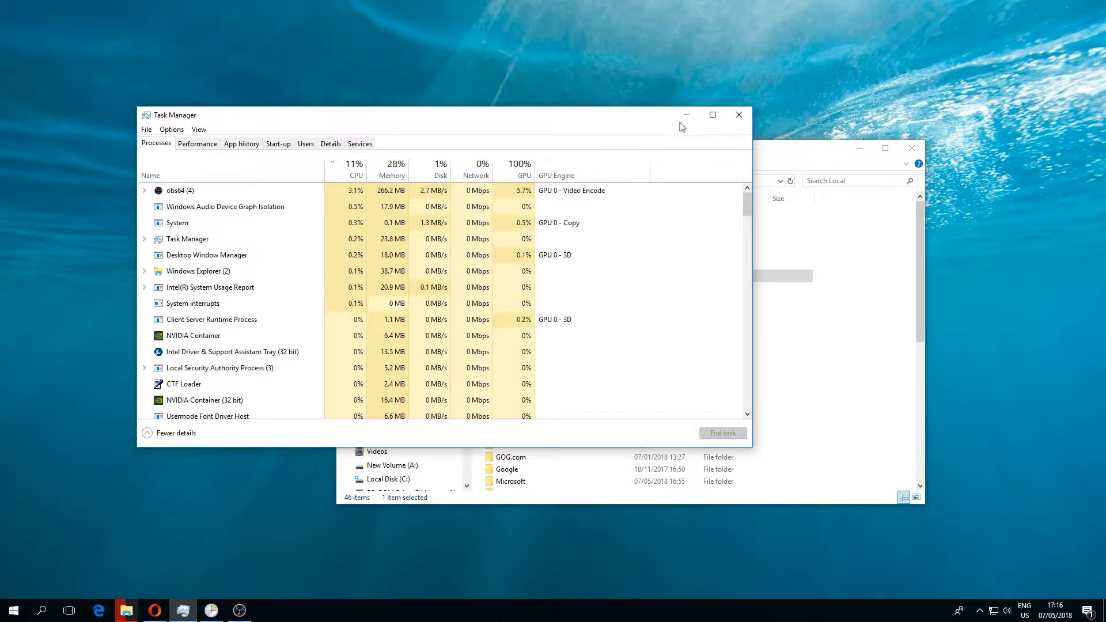
pyautogui.click(738, 114)
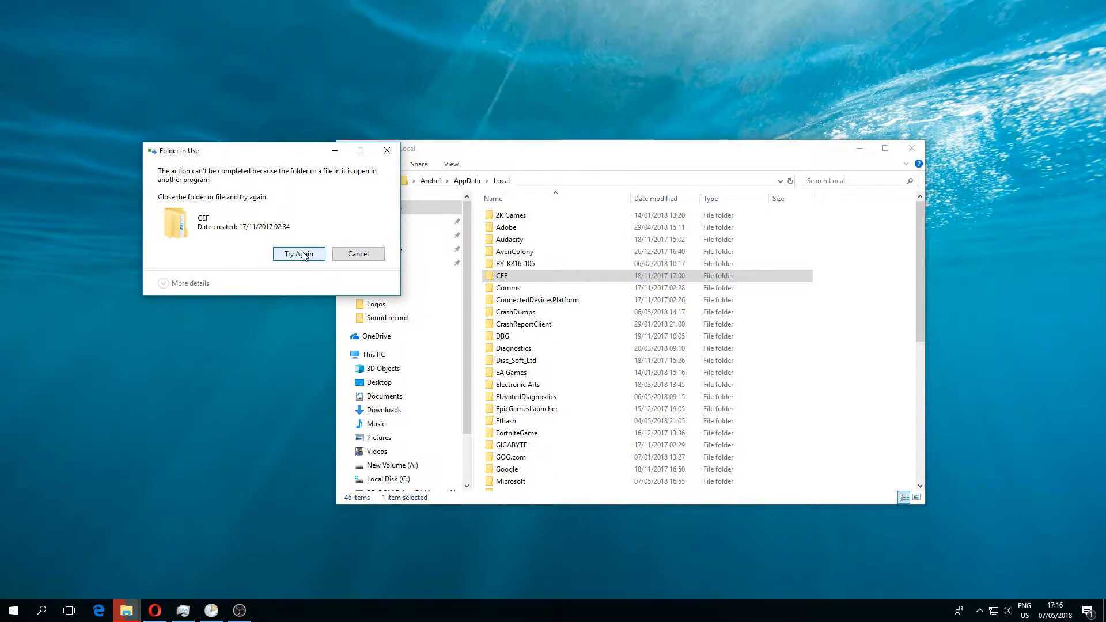
pyautogui.click(298, 254)
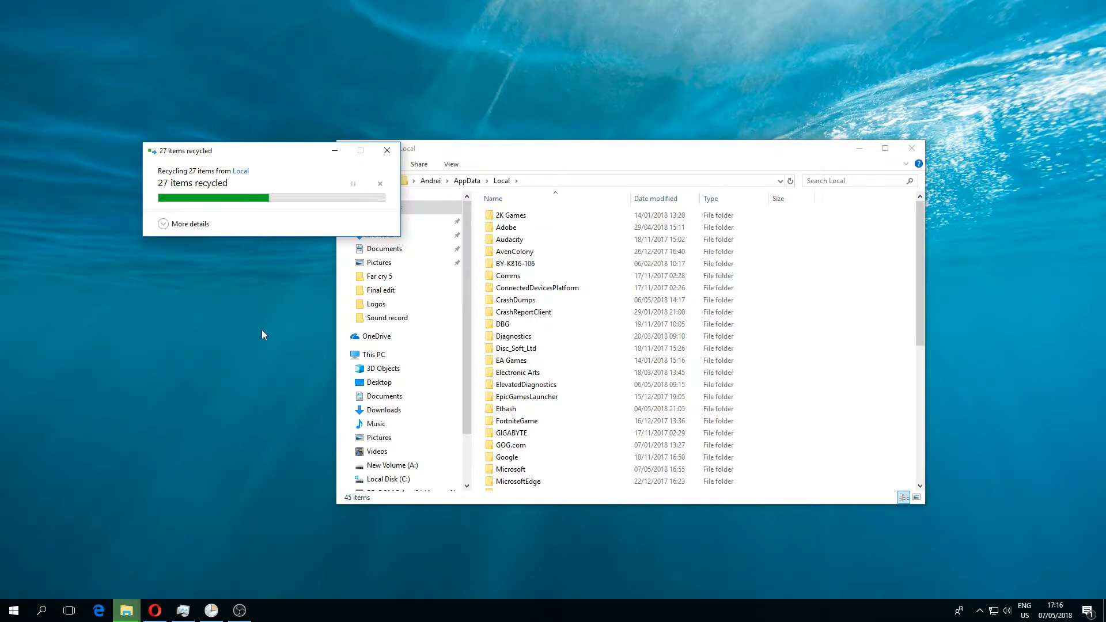
# - Switch to Task Scheduler and view the suspicious task's trigger: at log on of any user
pyautogui.click(211, 611)
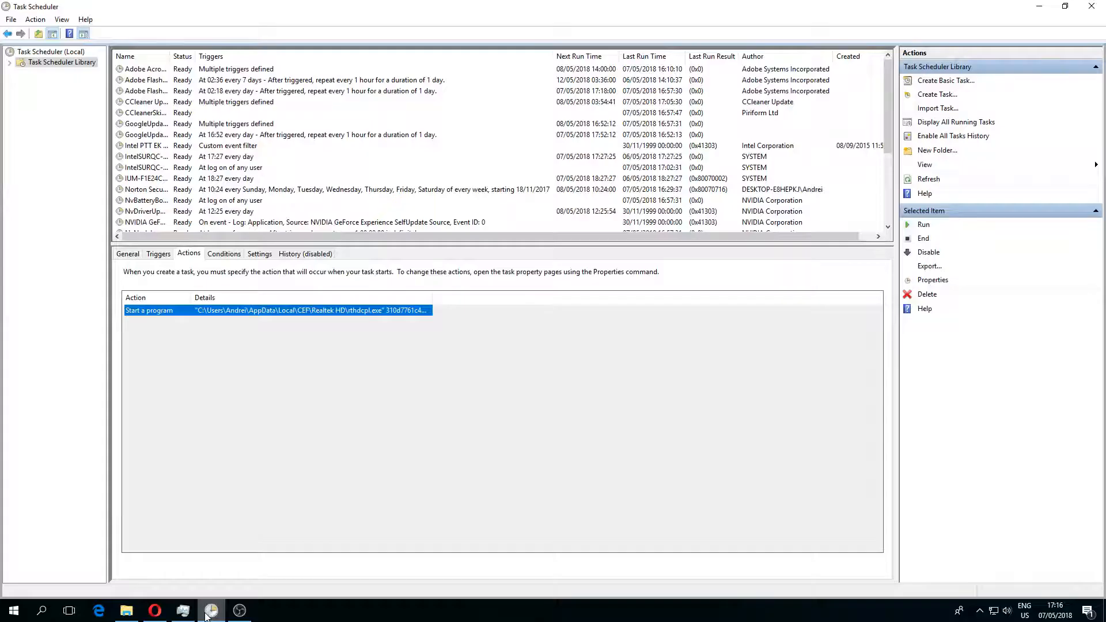
pyautogui.moveTo(74, 297)
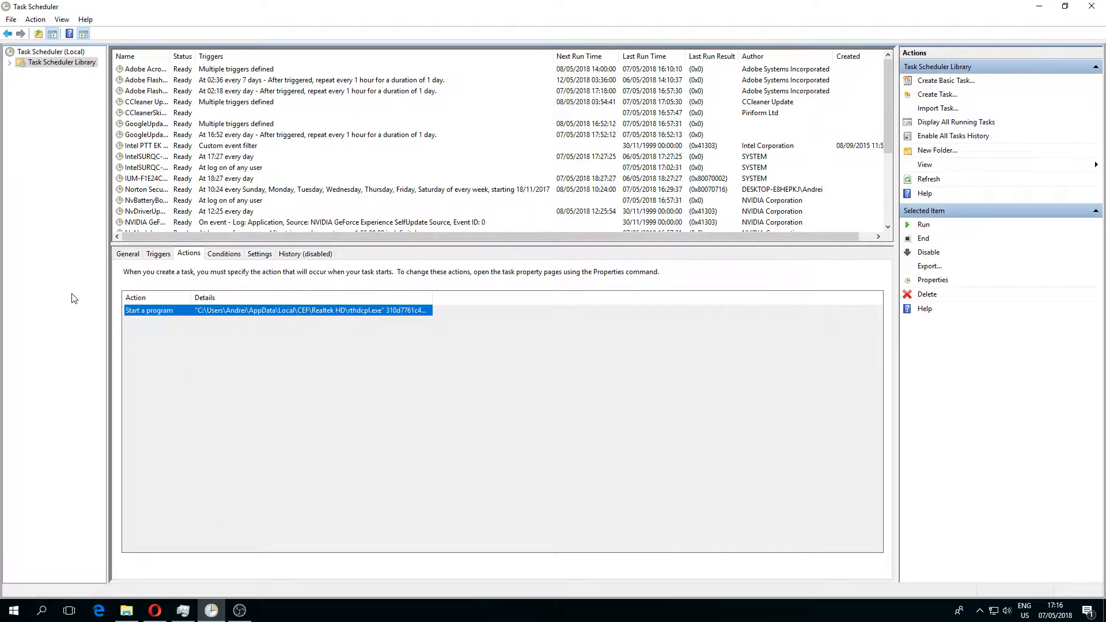
pyautogui.moveTo(306, 313)
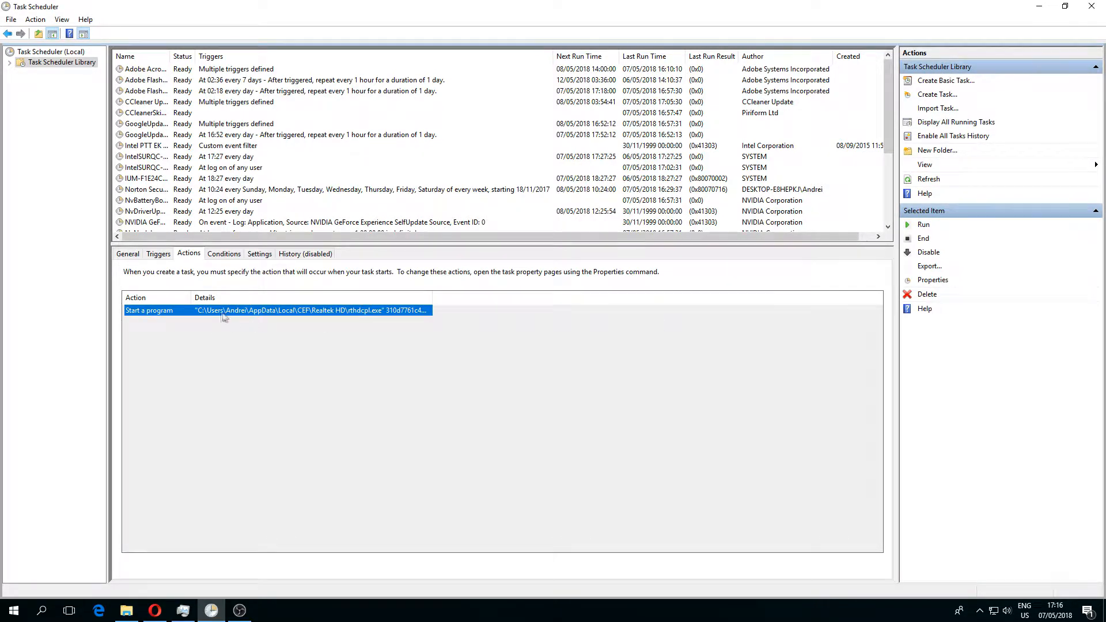
pyautogui.moveTo(224, 318)
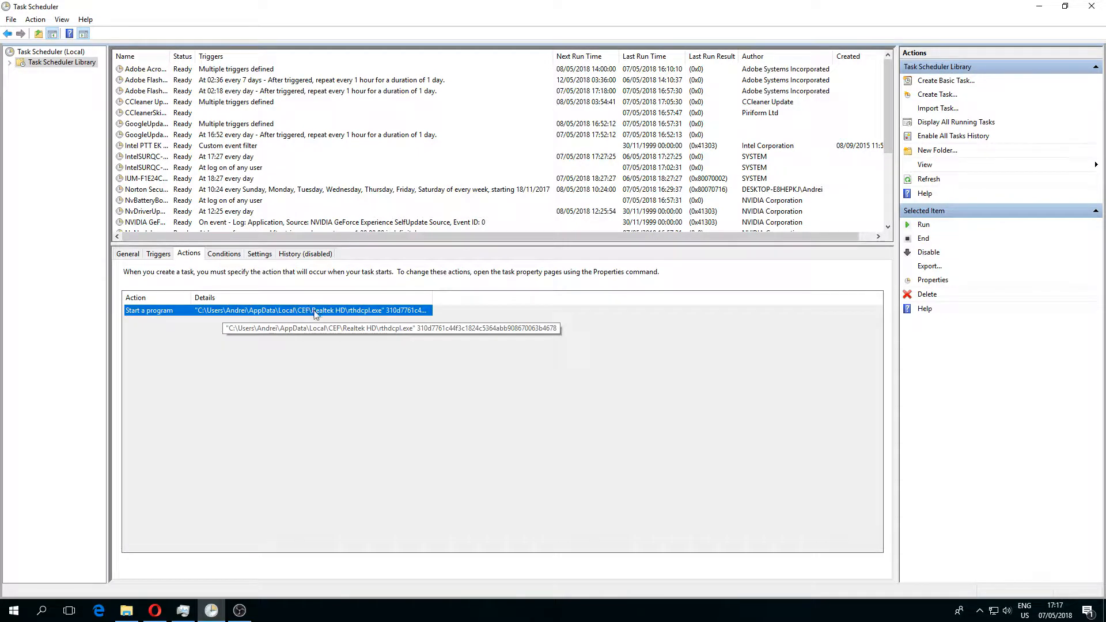
pyautogui.moveTo(372, 316)
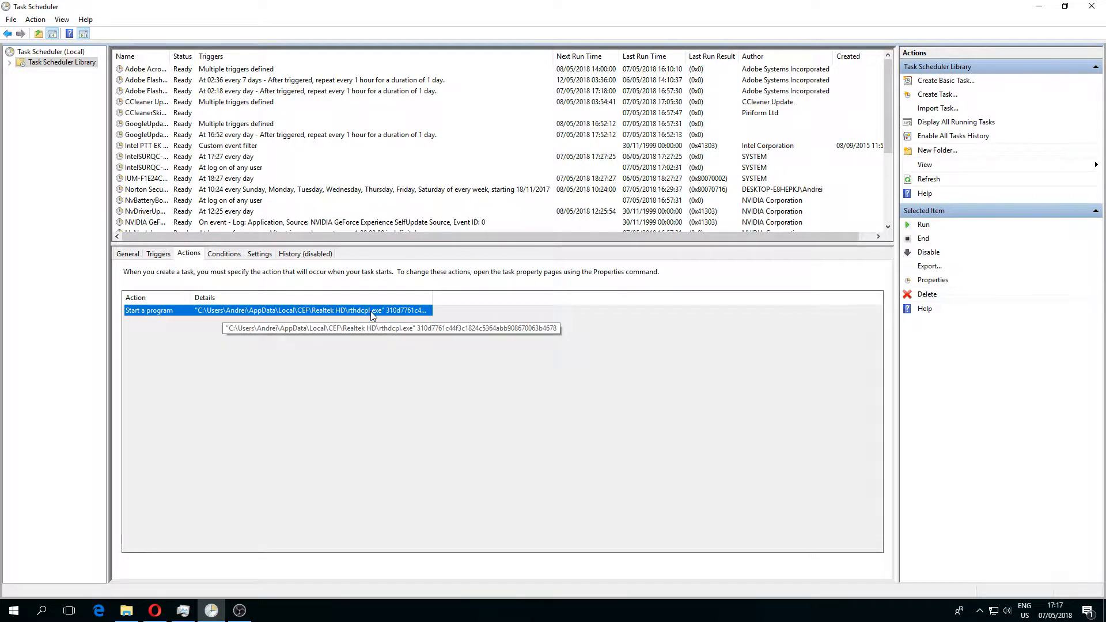
pyautogui.click(158, 253)
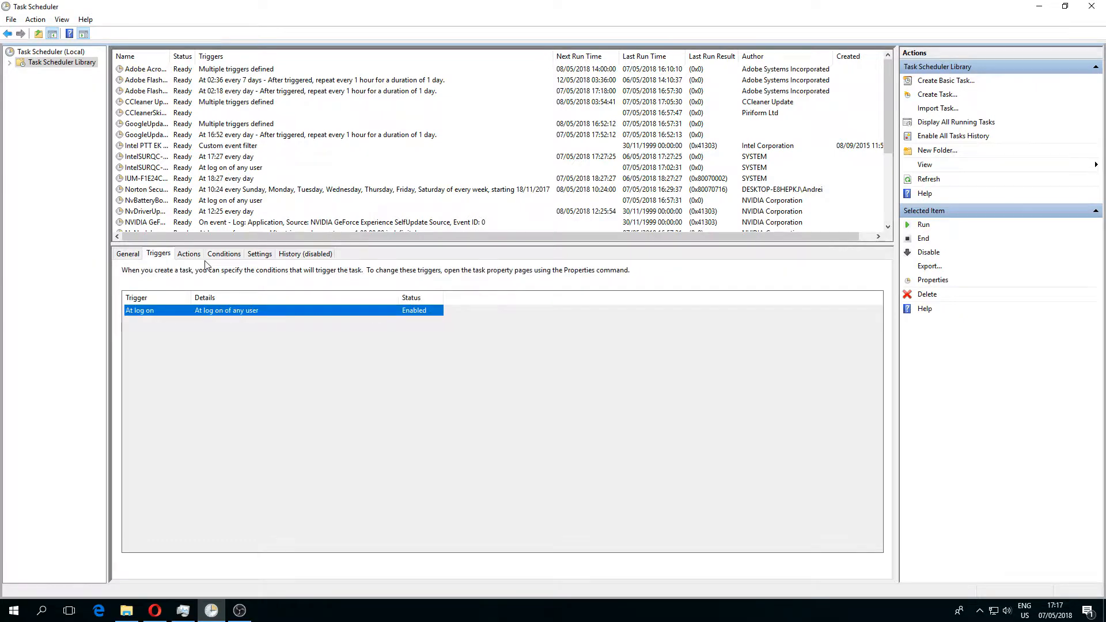
# - Confirm the task launches the CEF rthdcpl.exe, then delete it and confirm
pyautogui.rightClick(140, 189)
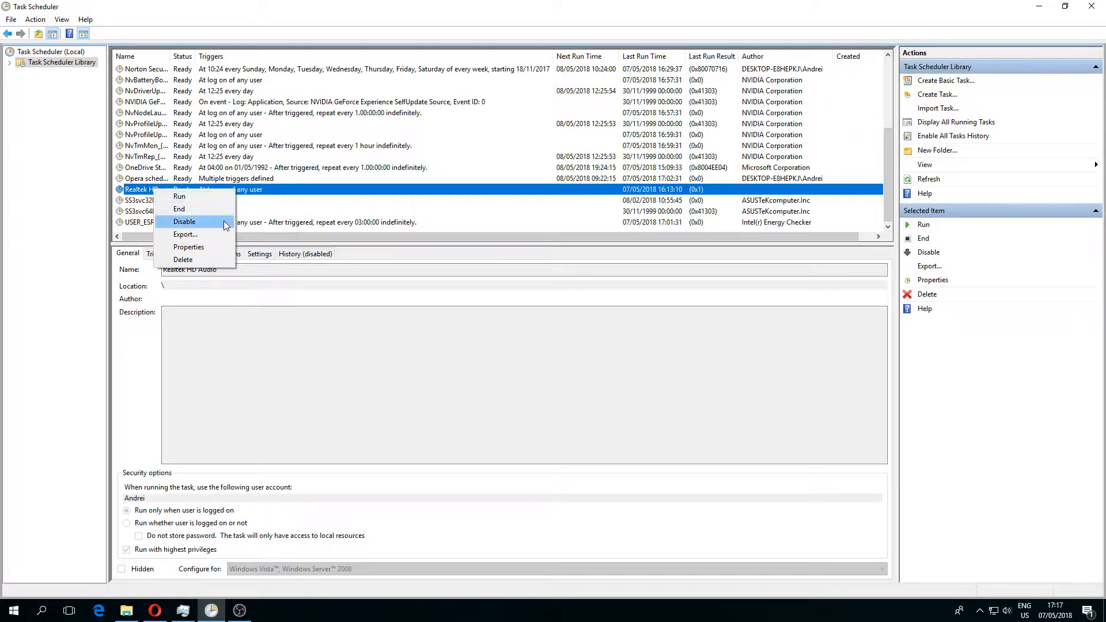
pyautogui.moveTo(281, 197)
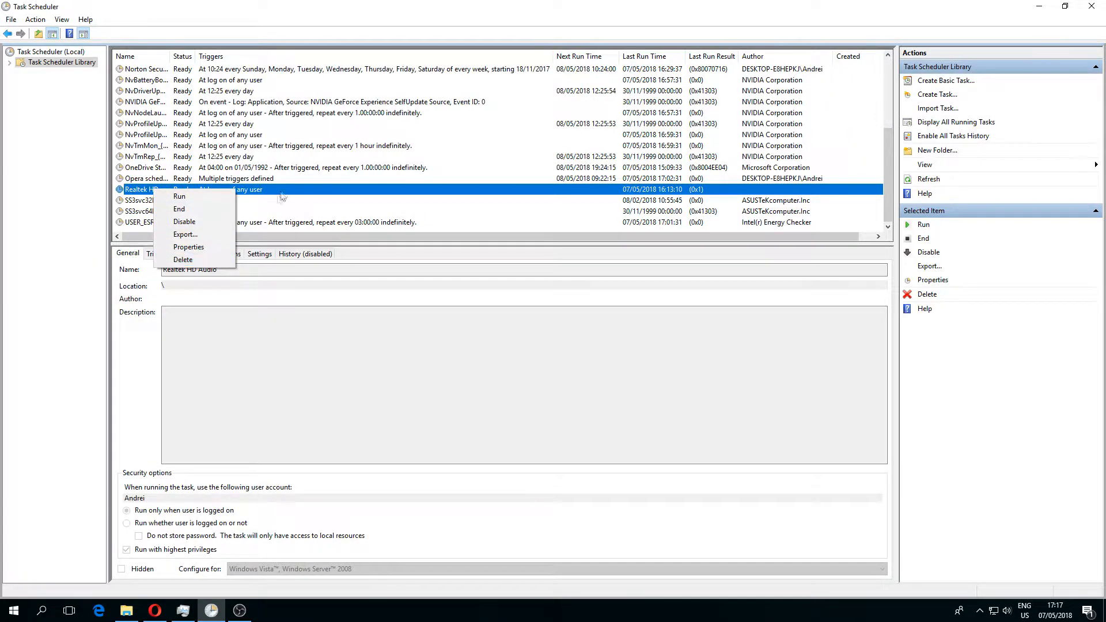
pyautogui.click(188, 253)
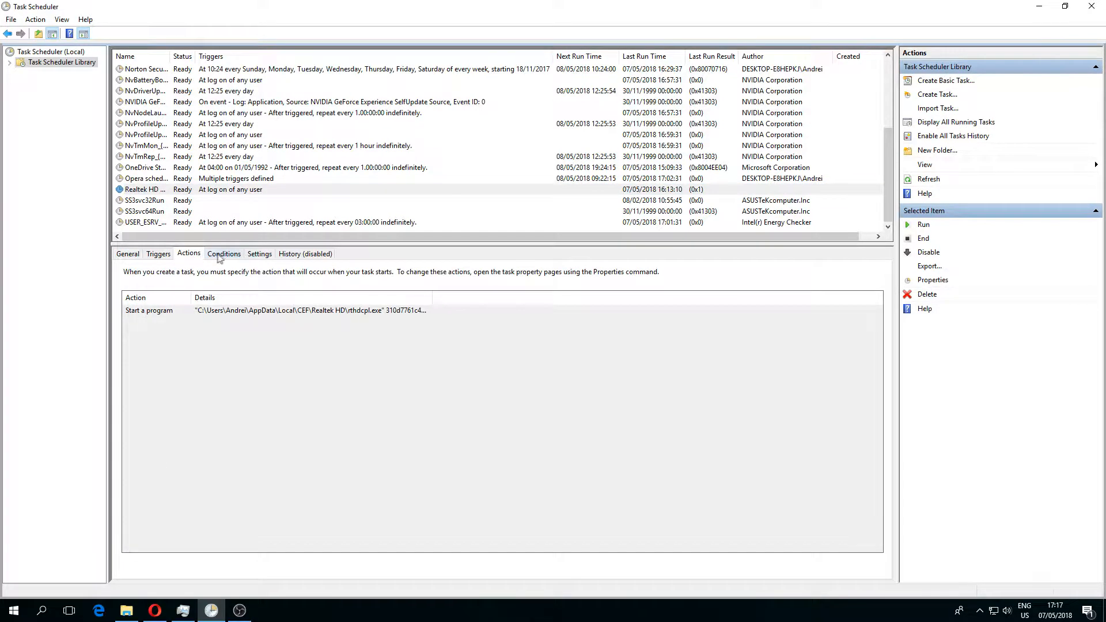
pyautogui.moveTo(306, 310)
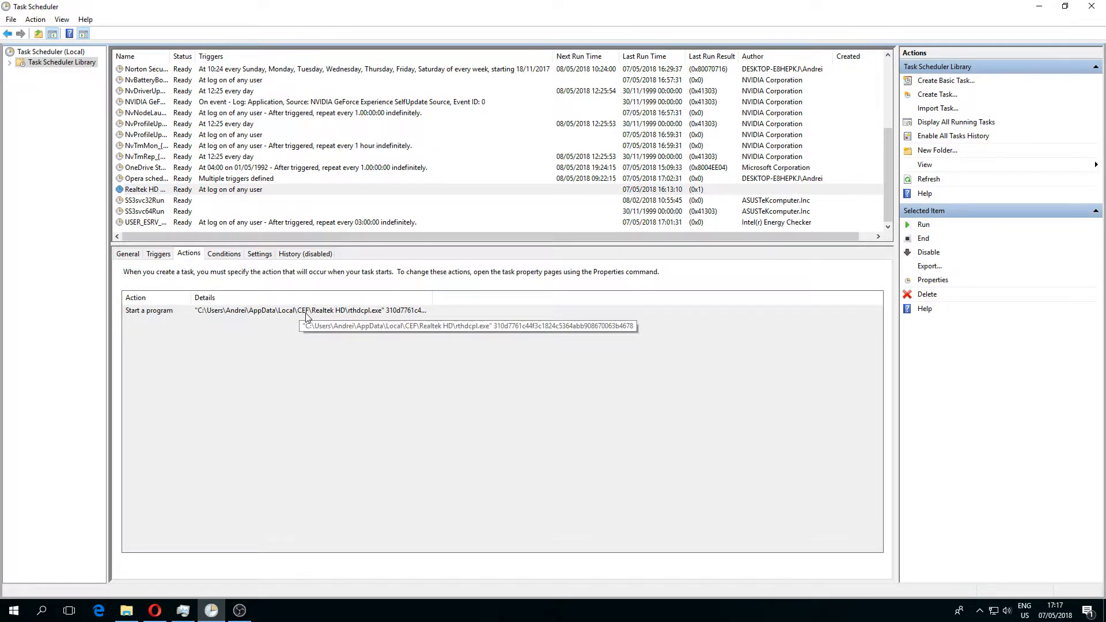
pyautogui.moveTo(187, 206)
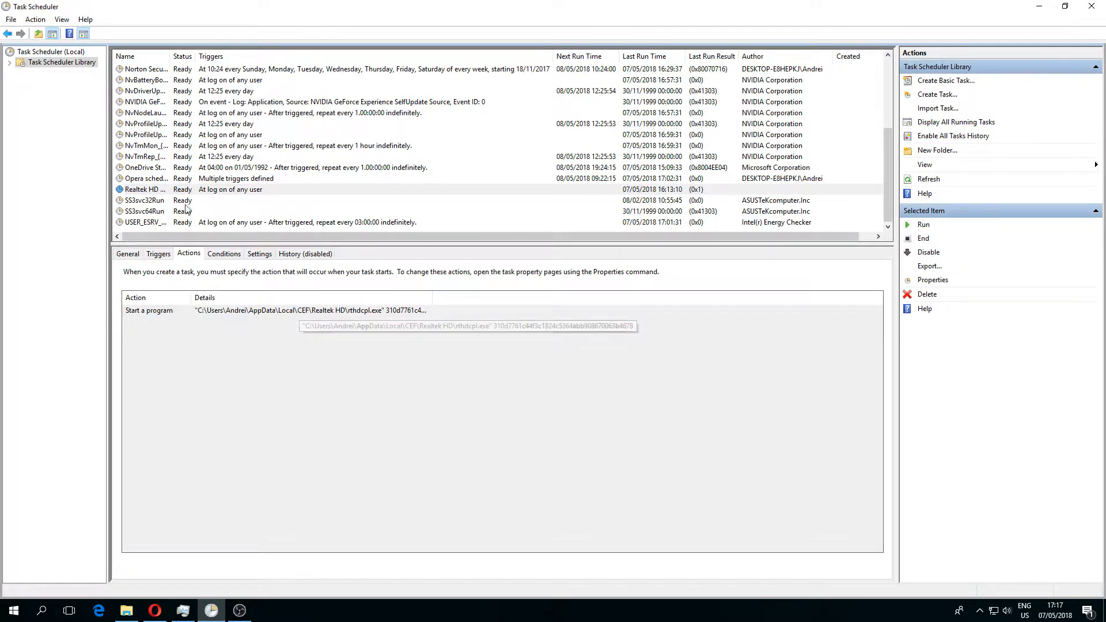
pyautogui.rightClick(145, 189)
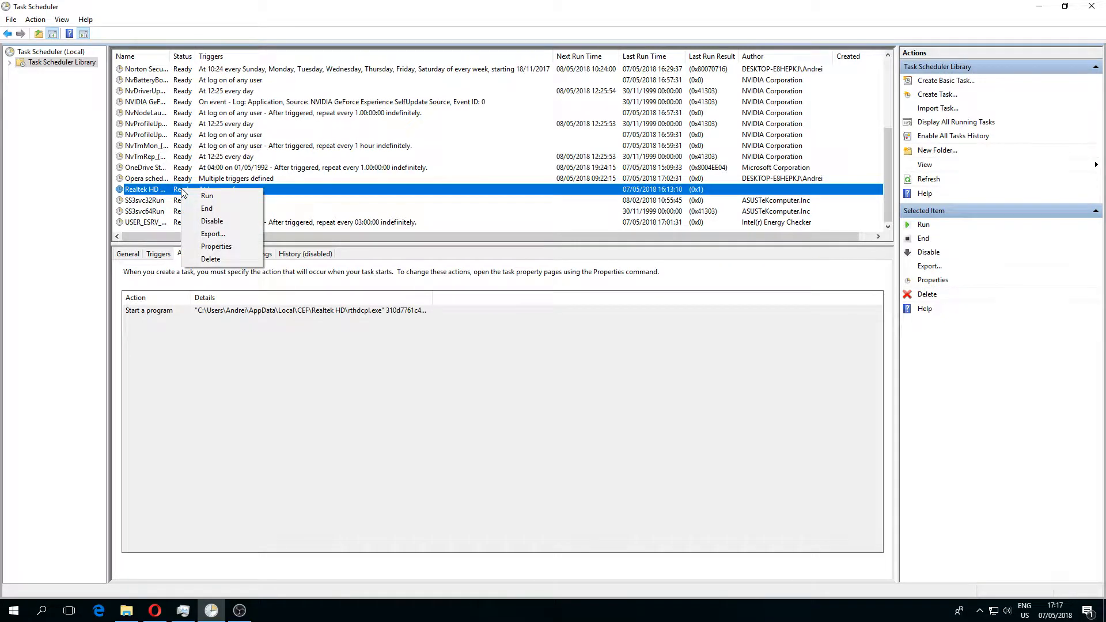
pyautogui.click(209, 259)
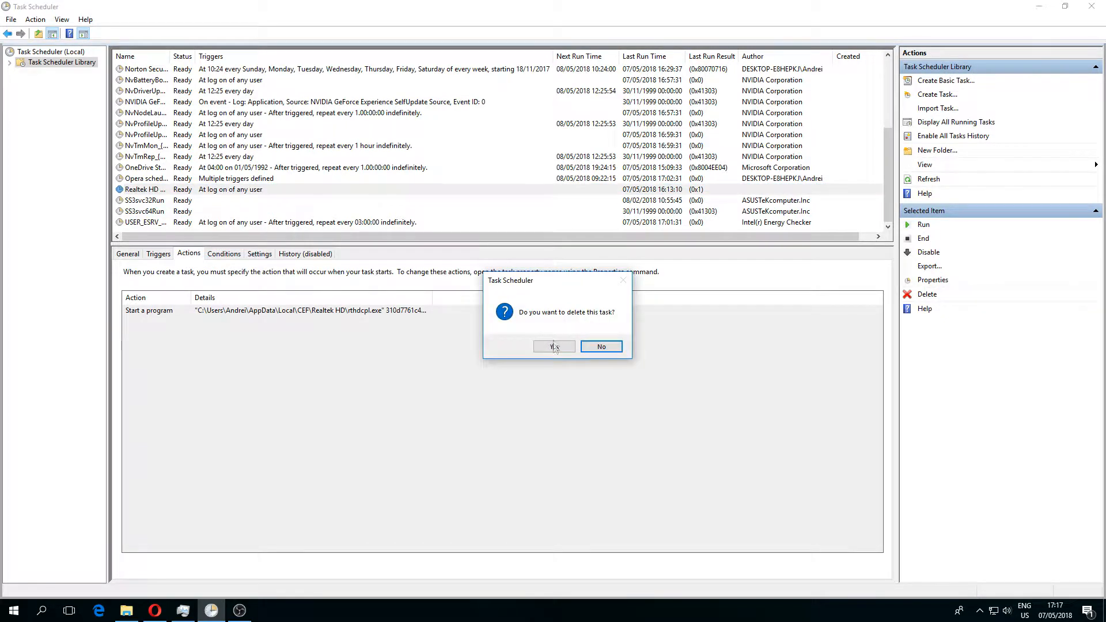
pyautogui.click(554, 347)
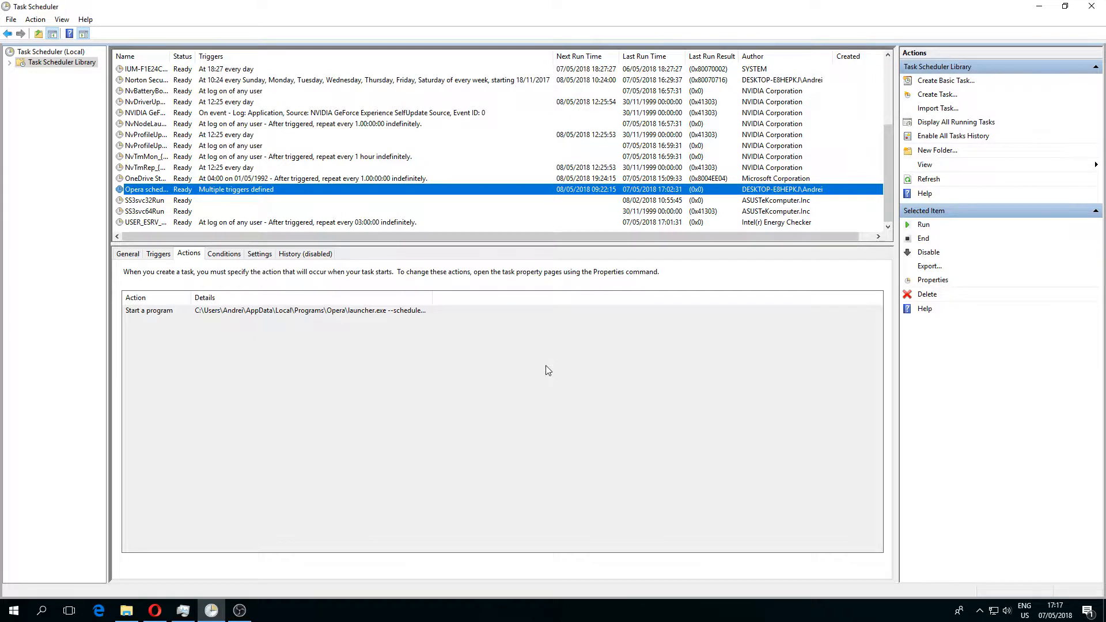
pyautogui.moveTo(479, 401)
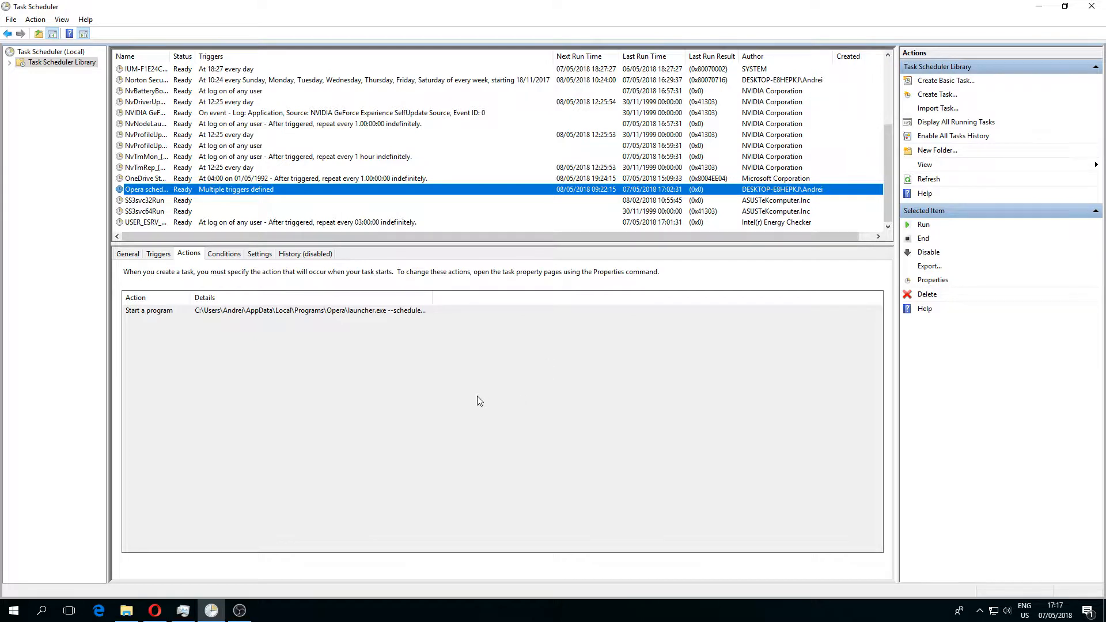
pyautogui.moveTo(1092, 7)
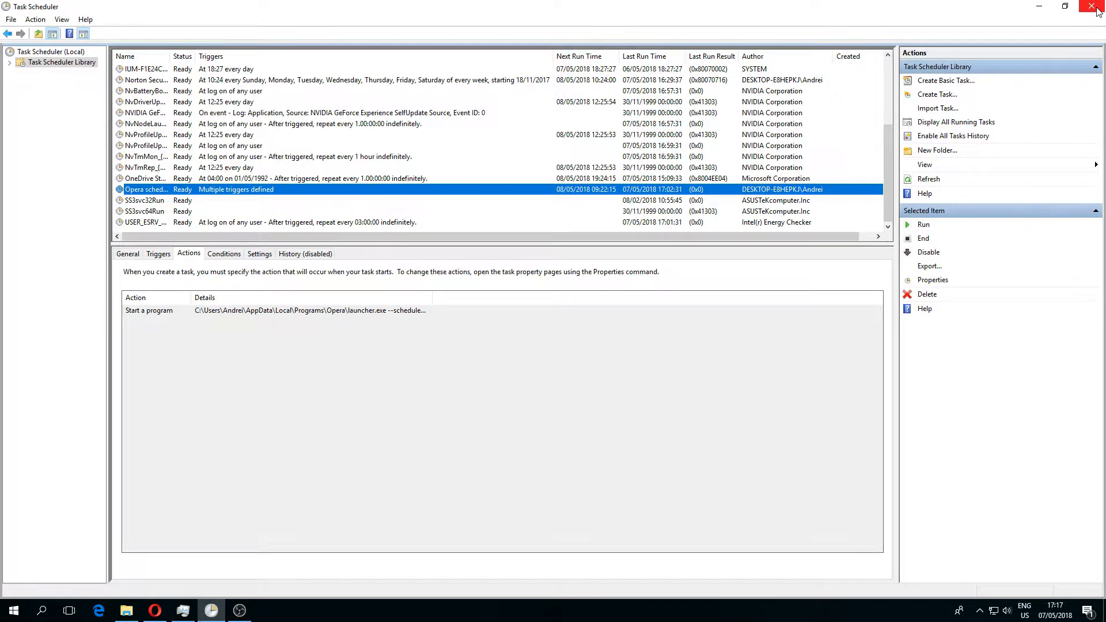
pyautogui.moveTo(536, 192)
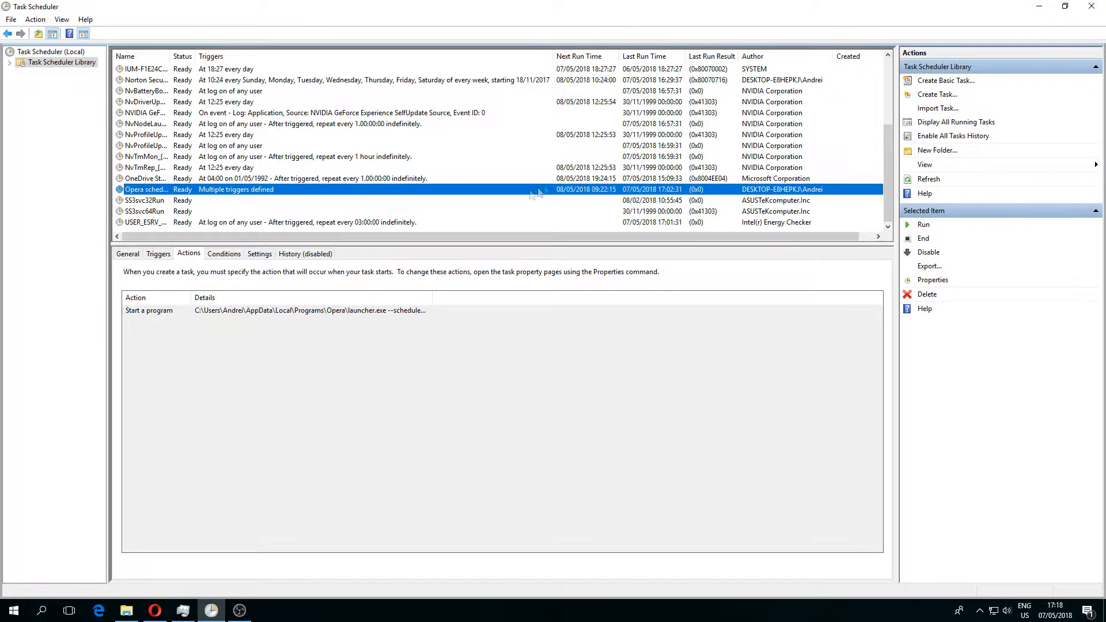
pyautogui.moveTo(423, 196)
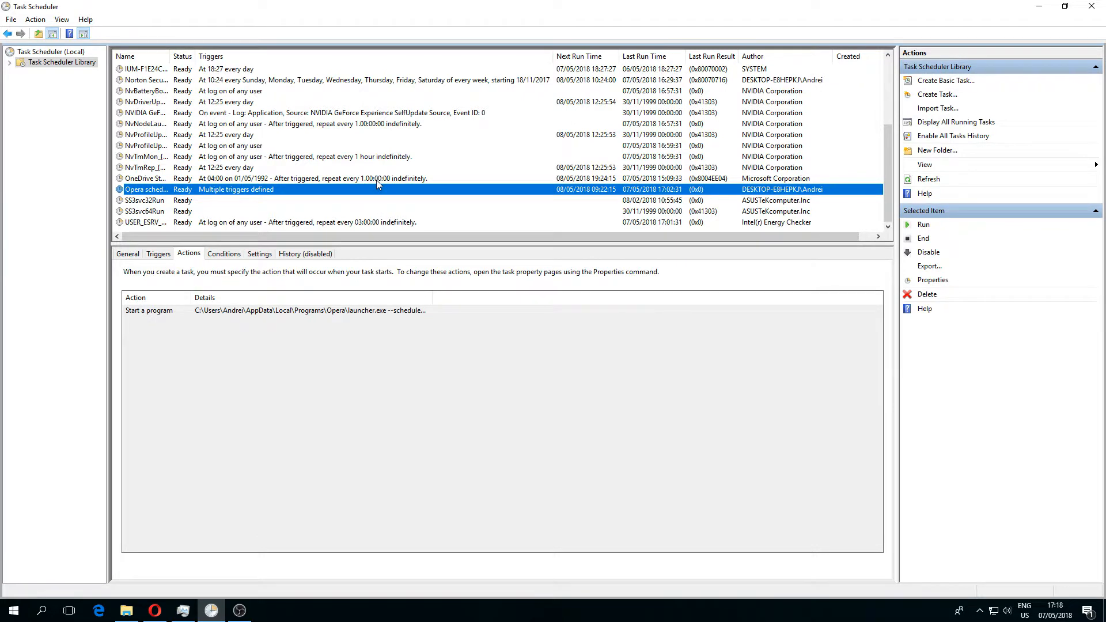
pyautogui.moveTo(342, 182)
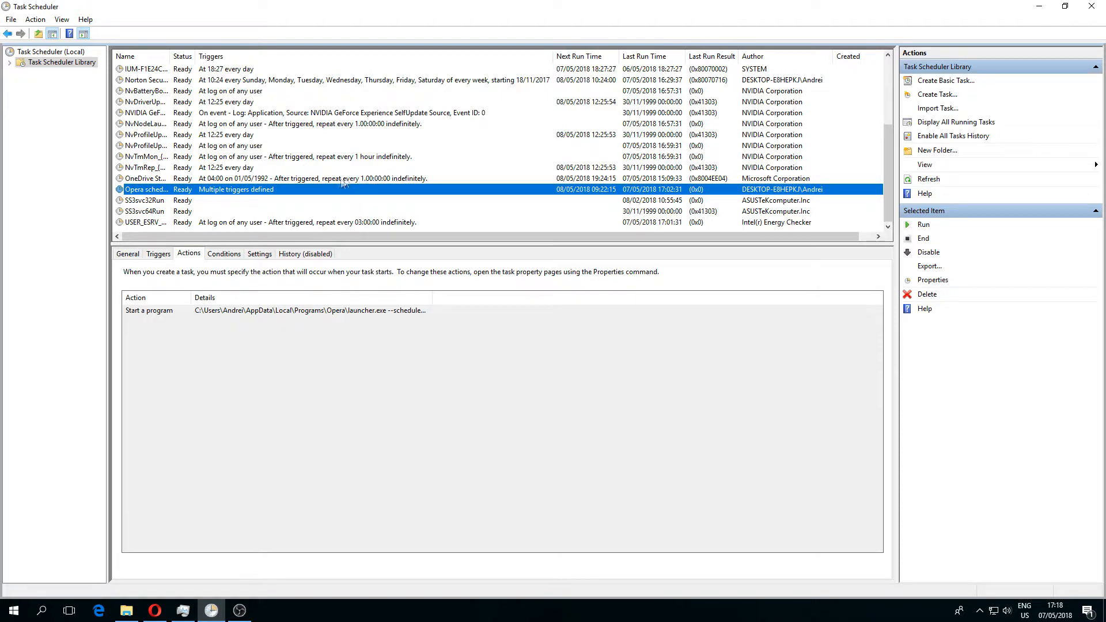
pyautogui.moveTo(295, 197)
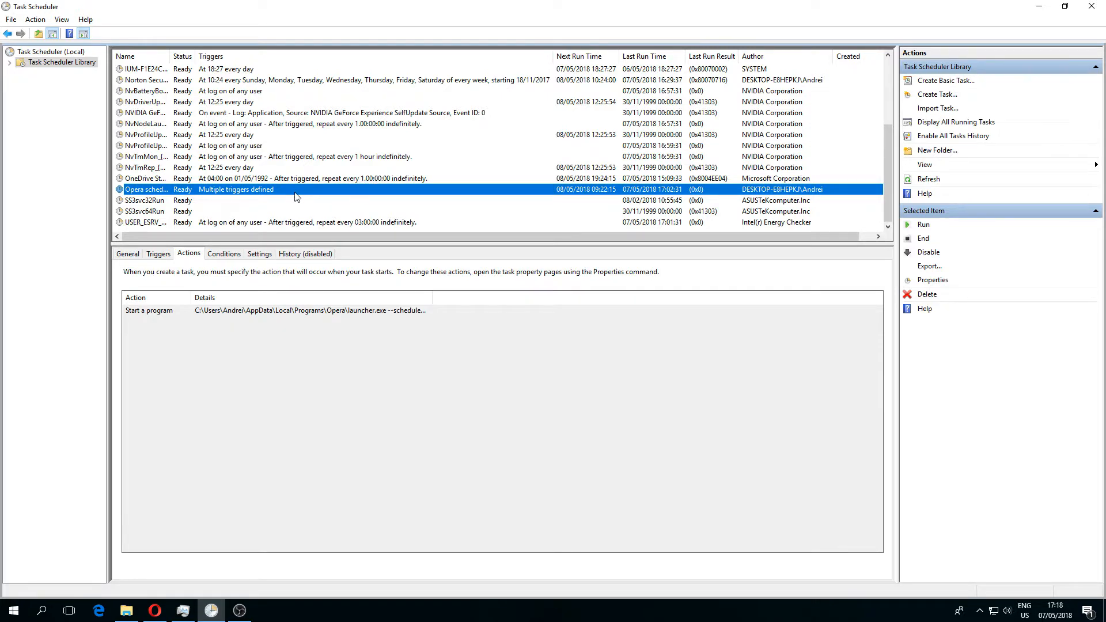